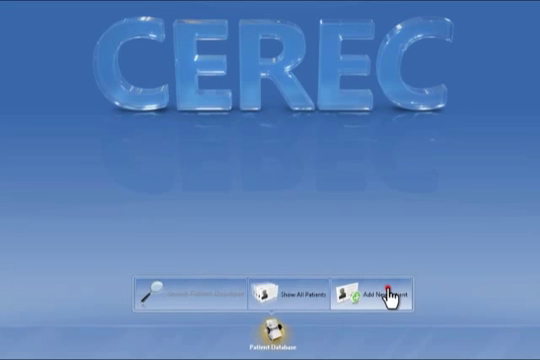
- Add a new patient record from the Patient Database on the start screen
{"action": "left_click", "coordinate": [388, 291]}
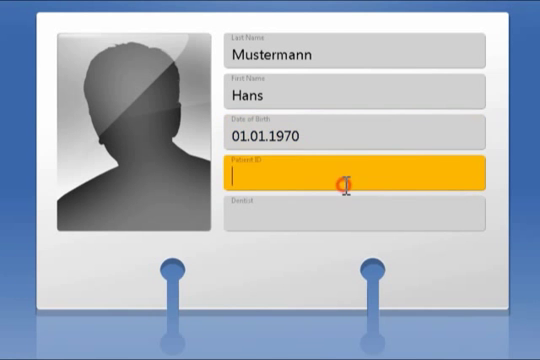
{"action": "type", "text": "Dr. Elmar Frank"}
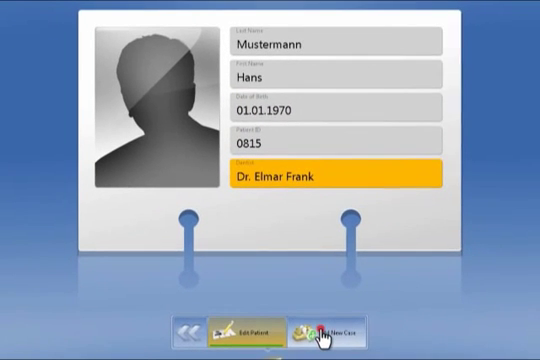
{"action": "left_click", "coordinate": [340, 324]}
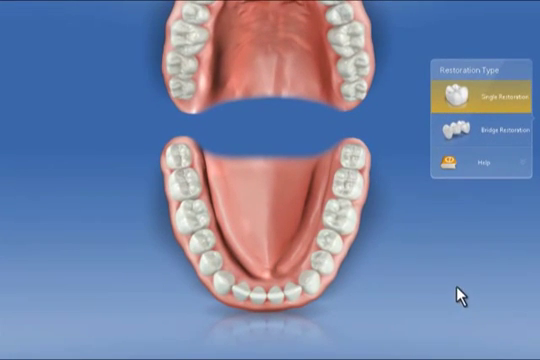
{"action": "mouse_move", "coordinate": [345, 200]}
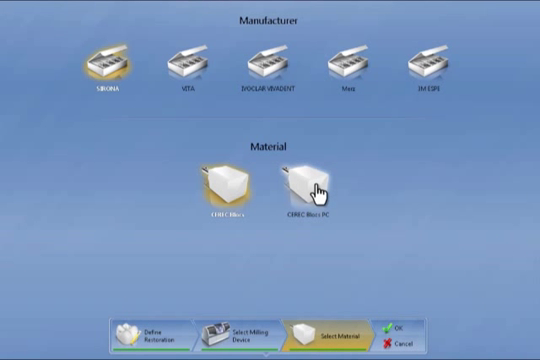
- Choose CEREC Blocs PC as the material and proceed to milling device selection
{"action": "left_click", "coordinate": [310, 185]}
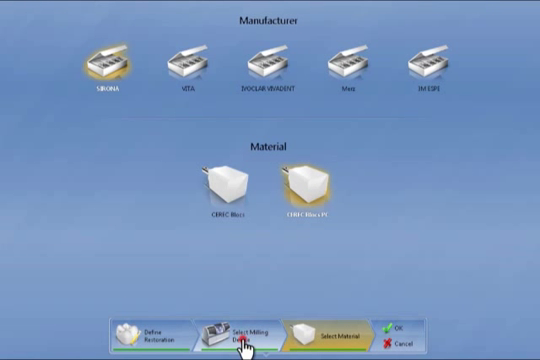
{"action": "left_click", "coordinate": [235, 329]}
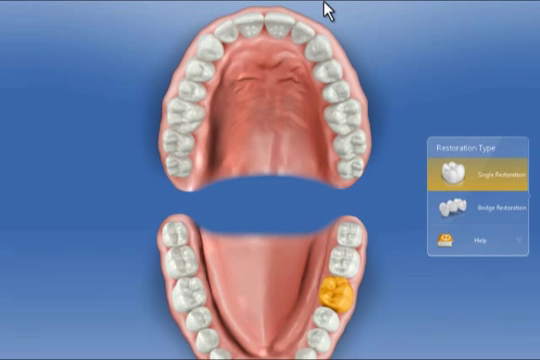
{"action": "mouse_move", "coordinate": [305, 35]}
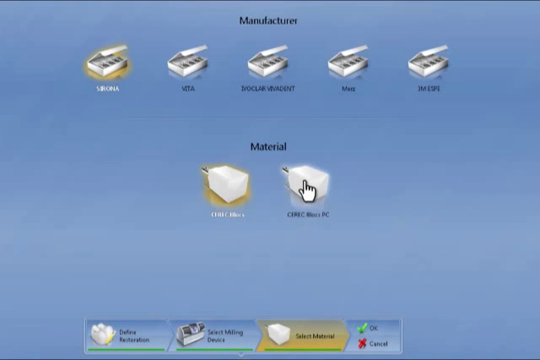
- Assign CEREC Blocs PC as the second restoration's material
{"action": "left_click", "coordinate": [310, 185]}
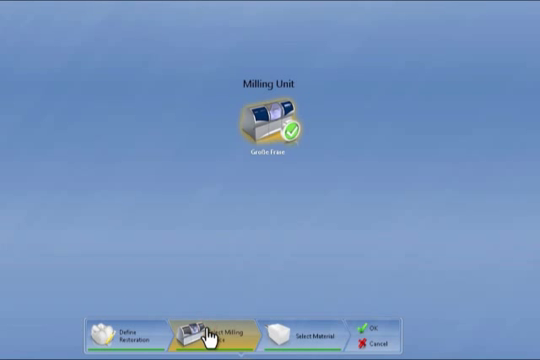
{"action": "mouse_move", "coordinate": [327, 263]}
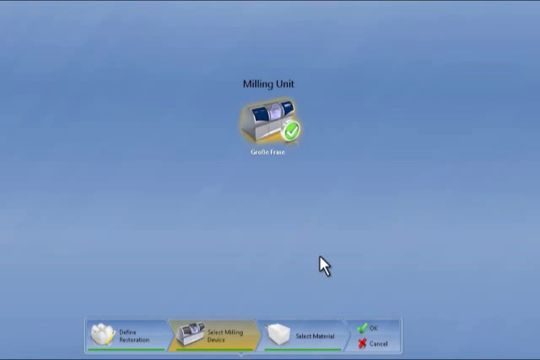